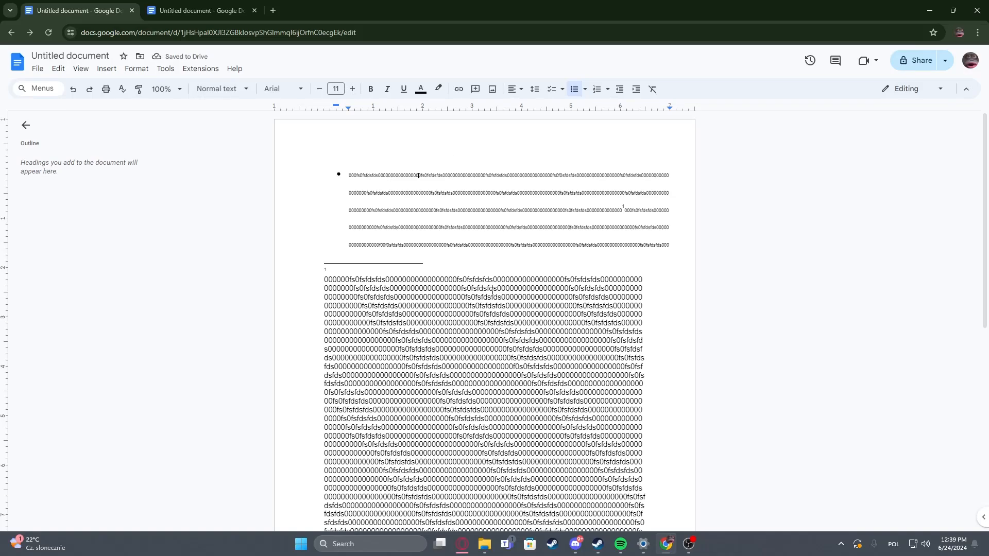
pyautogui.moveTo(536, 263)
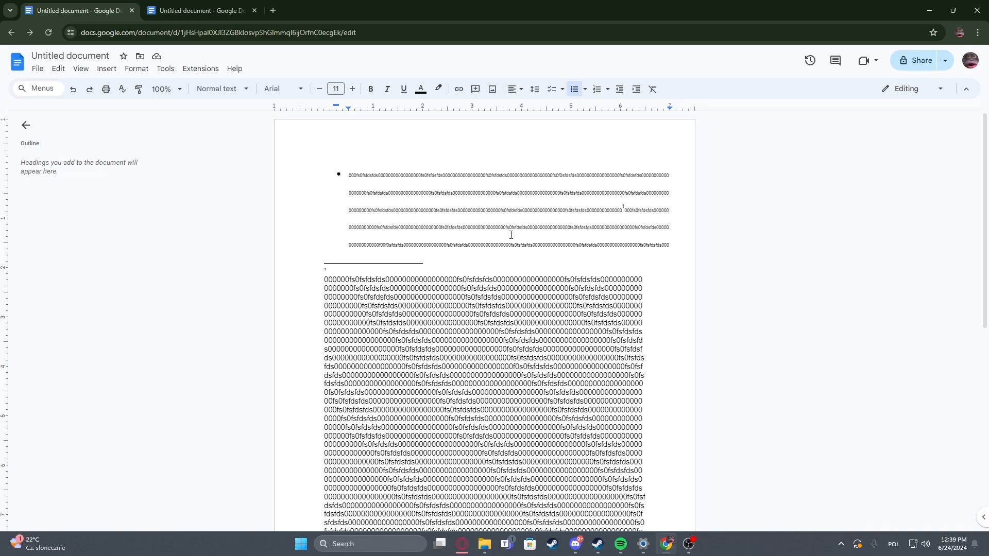
pyautogui.press('ctrl+f')
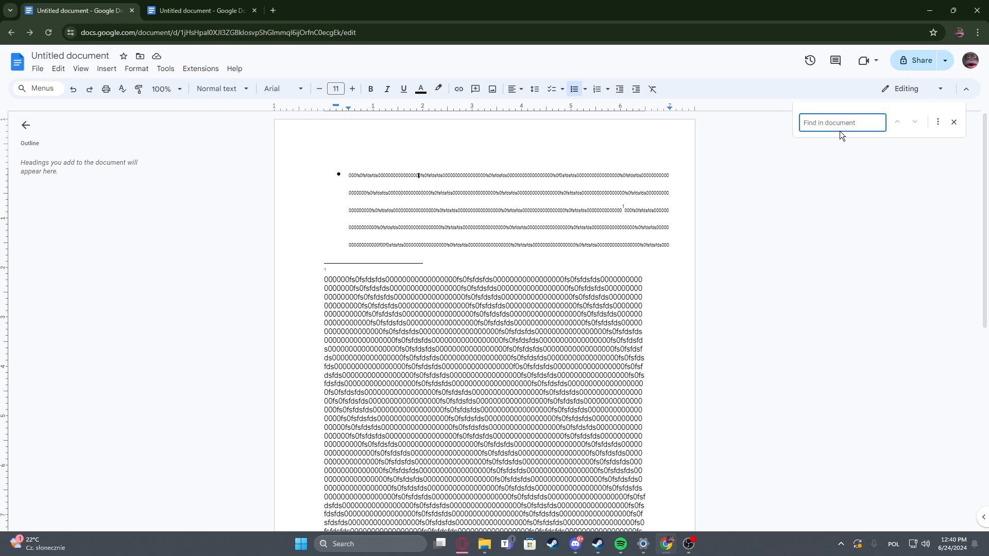
pyautogui.write('in')
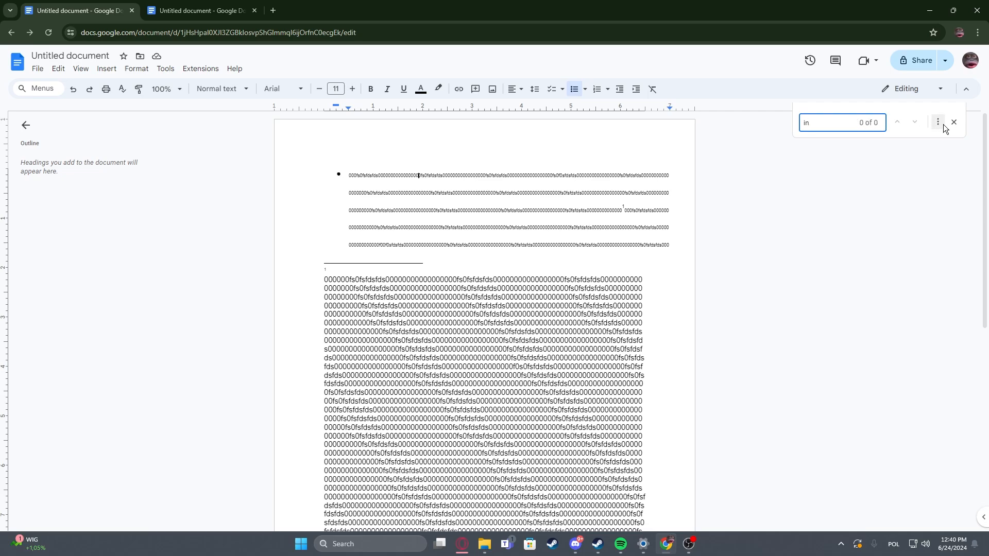
pyautogui.click(953, 122)
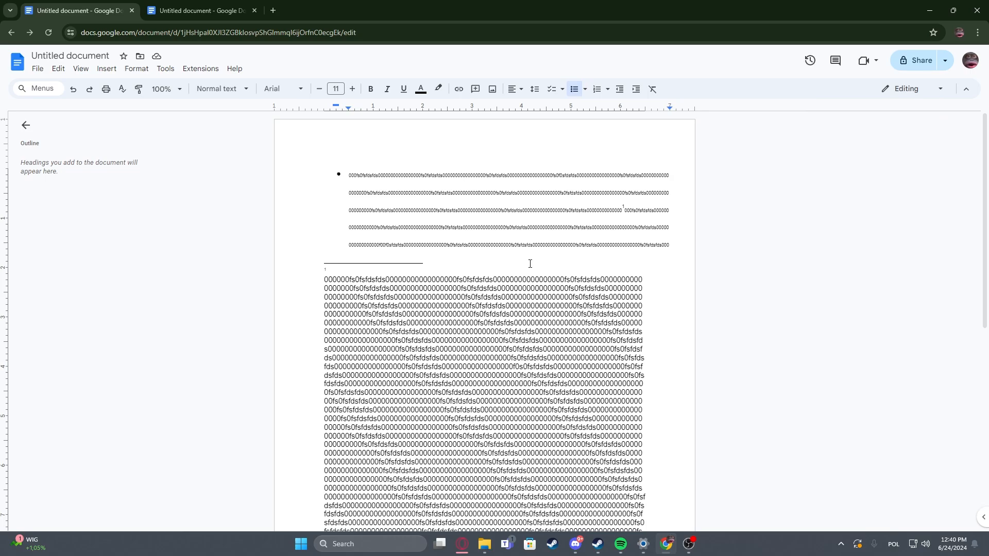